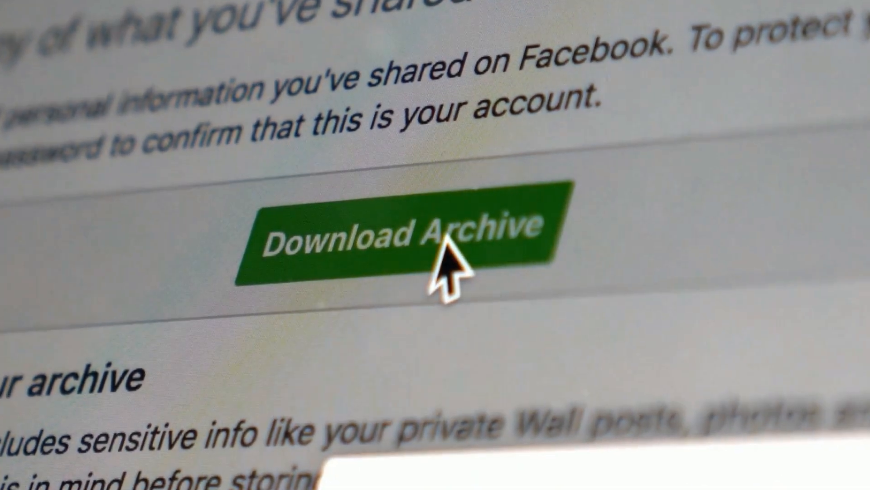
{"action": "left_click", "coordinate": [397, 239]}
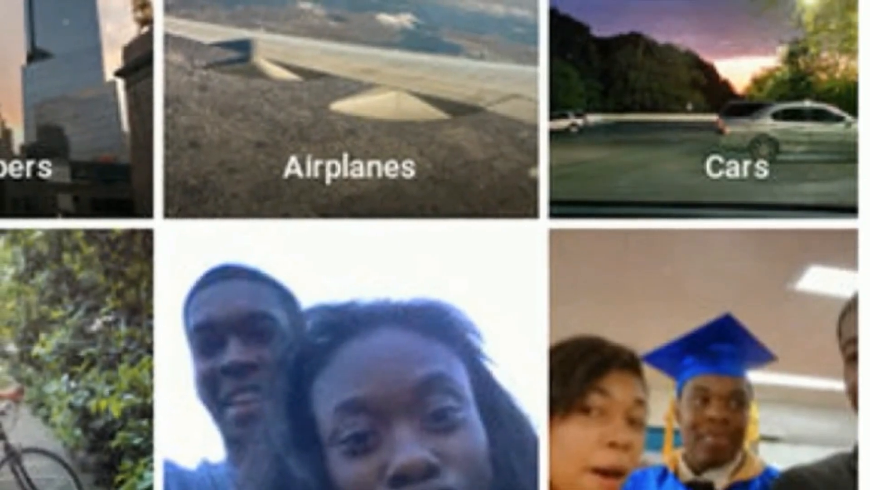